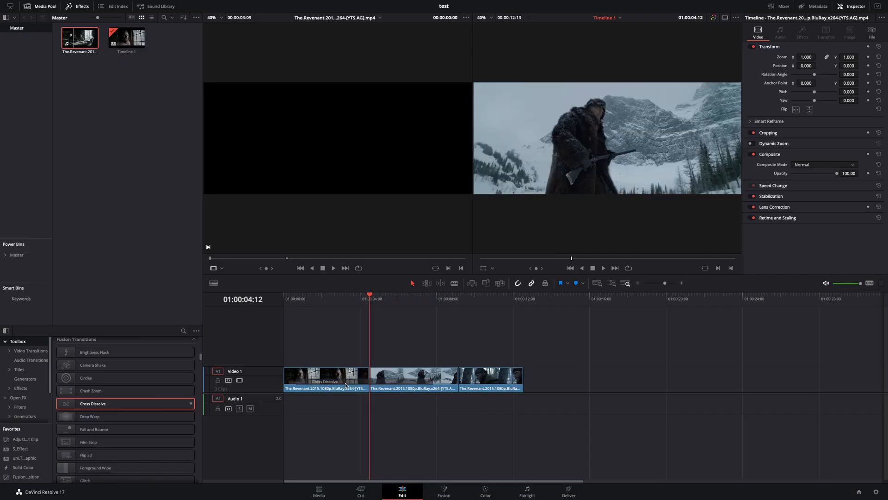
# Step: Select the Cross Dissolve between the first two clips and bring up its context menu
pyautogui.click(369, 380)
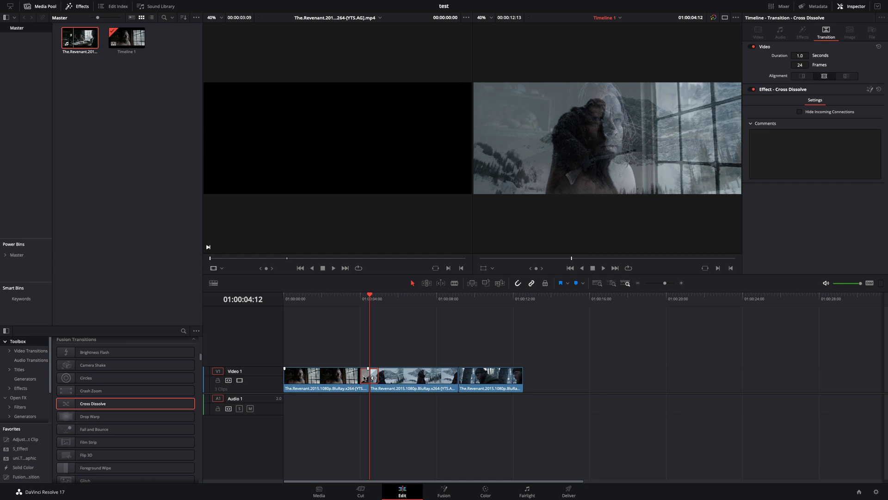
pyautogui.rightClick(369, 377)
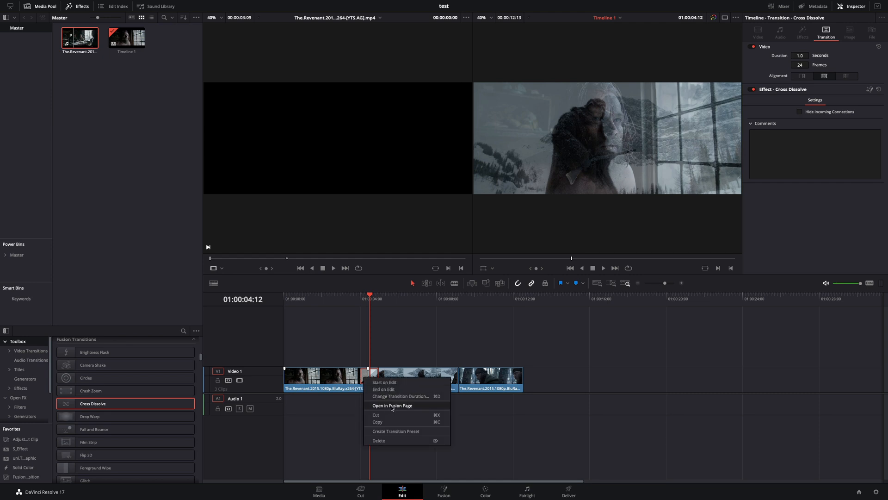
# Step: Open the dissolve in Fusion and blend Merge1's two clips in Screen apply mode
pyautogui.click(393, 405)
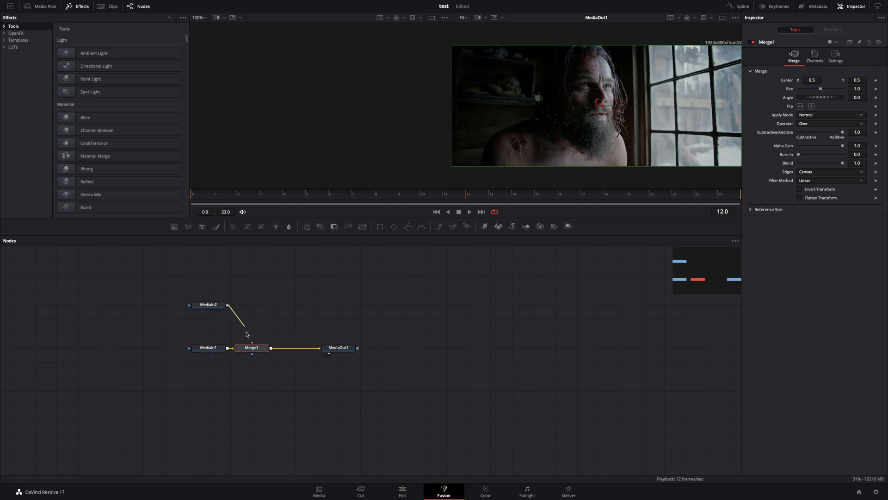
pyautogui.click(827, 152)
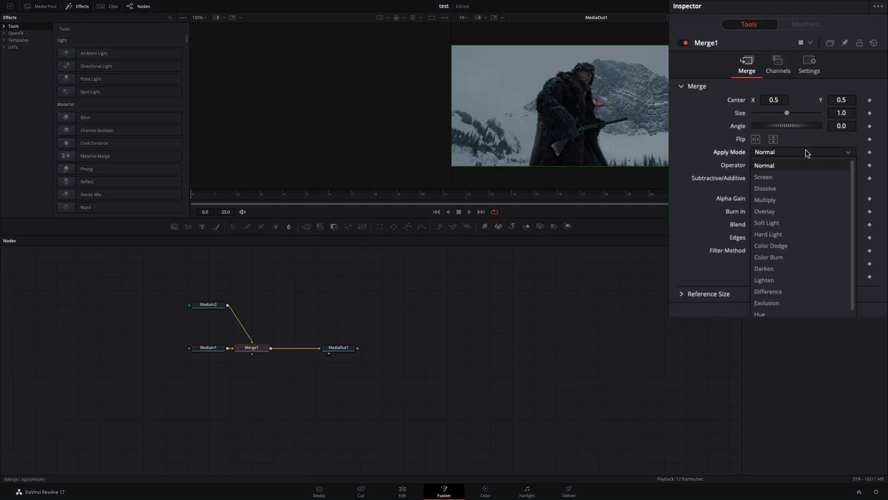
pyautogui.click(764, 176)
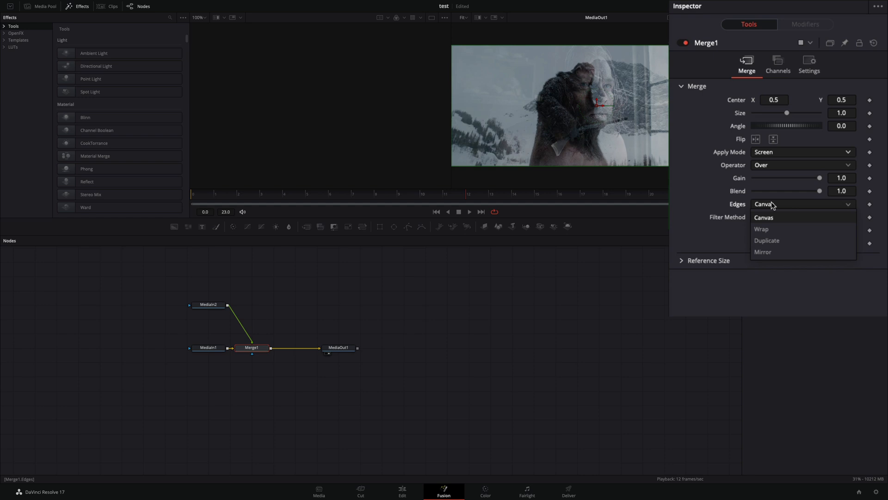
pyautogui.rightClick(732, 190)
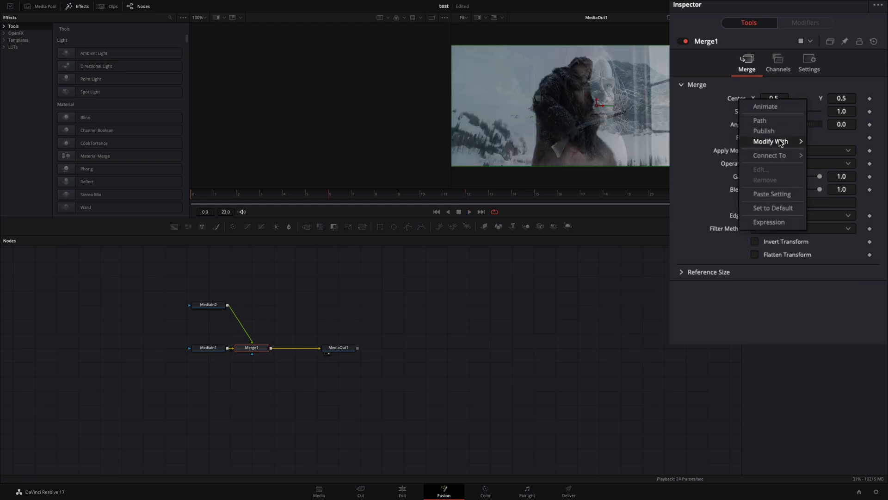
# Step: Drive Merge1's Center with a Shake modifier set to a 0.4 minimum
pyautogui.click(771, 141)
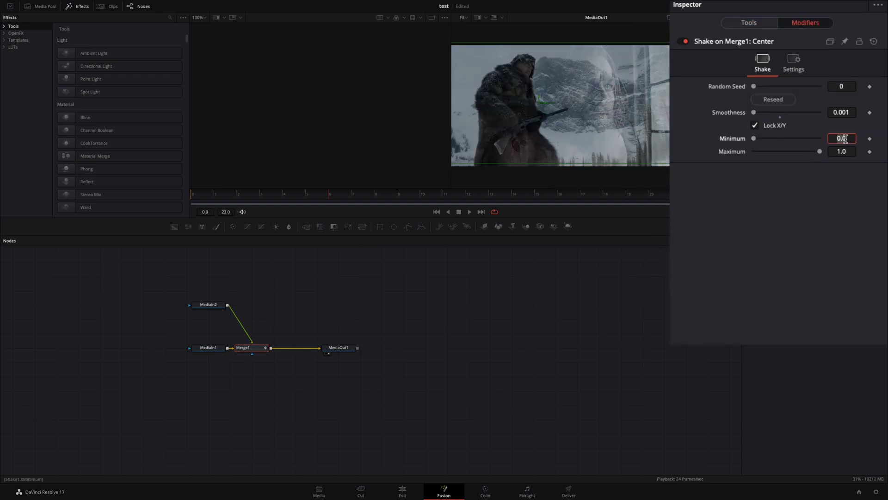
pyautogui.write('.4')
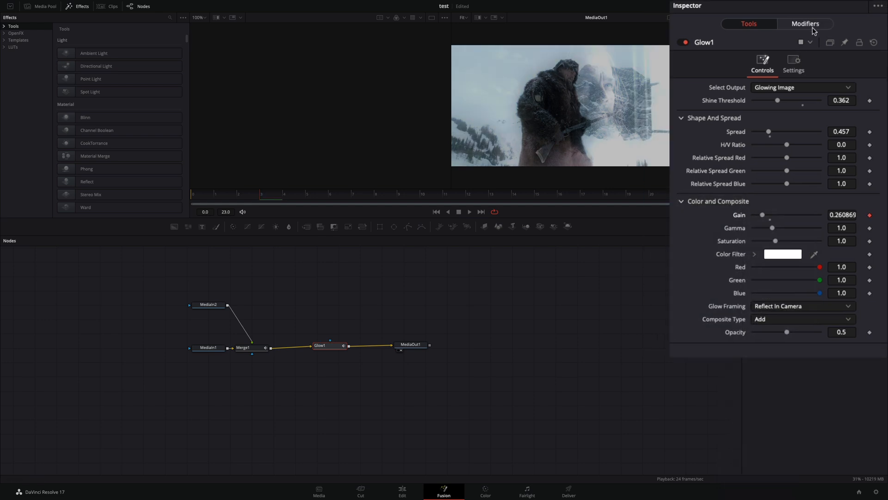
# Step: Show the Anim Curves modifier driving Glow1's gain in the Modifiers view
pyautogui.click(803, 24)
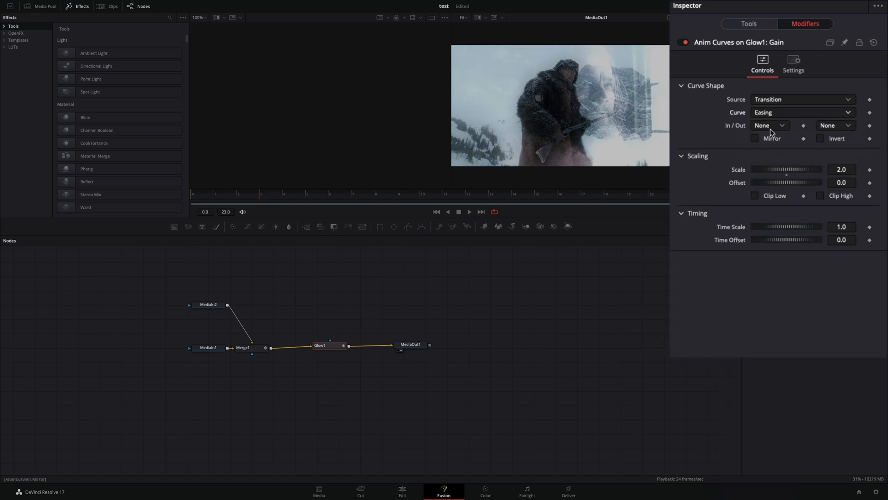
# Step: Ease the glow gain curve with Bounce and toggle its mirroring
pyautogui.click(768, 124)
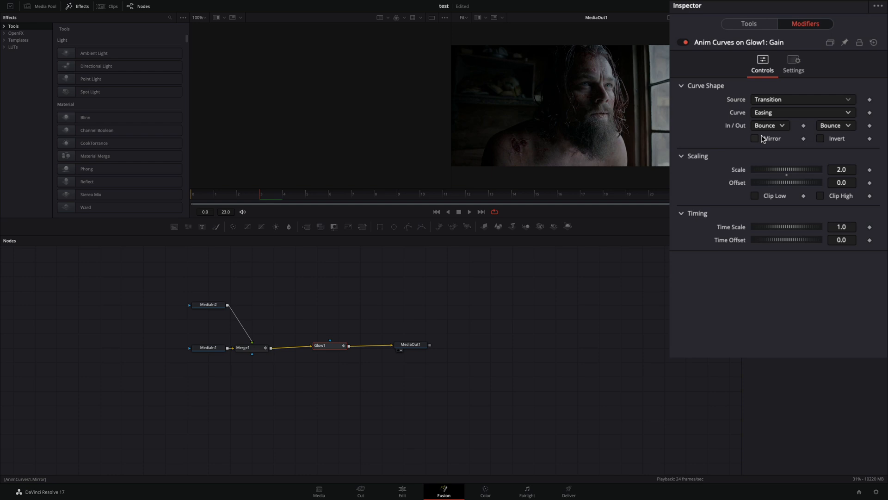
pyautogui.click(755, 138)
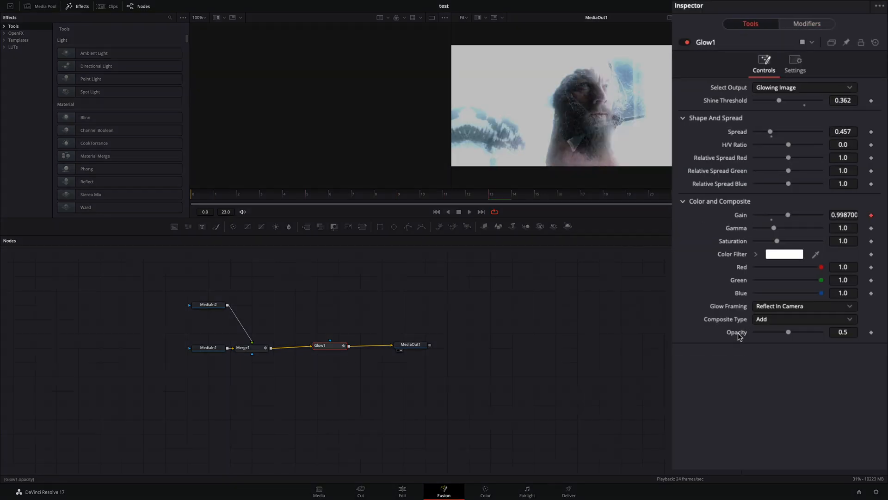
# Step: Add a Shake modifier to Glow1's opacity and review the glow's modifiers
pyautogui.rightClick(737, 332)
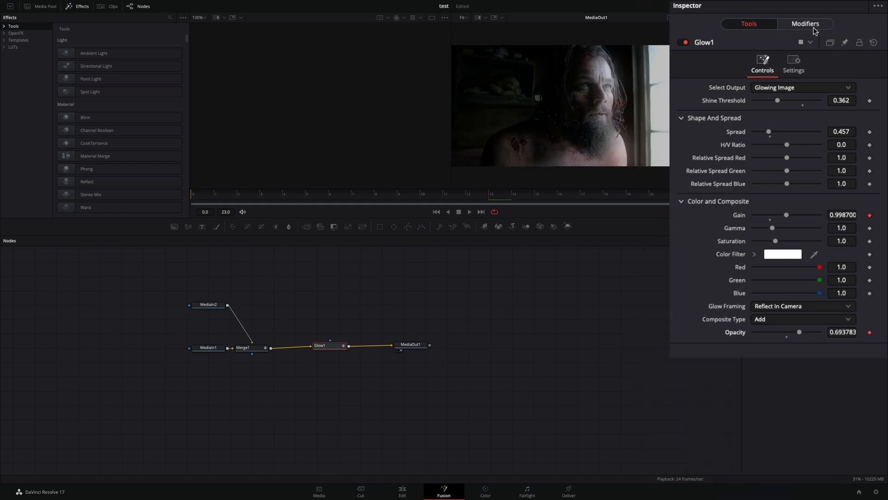
pyautogui.click(804, 24)
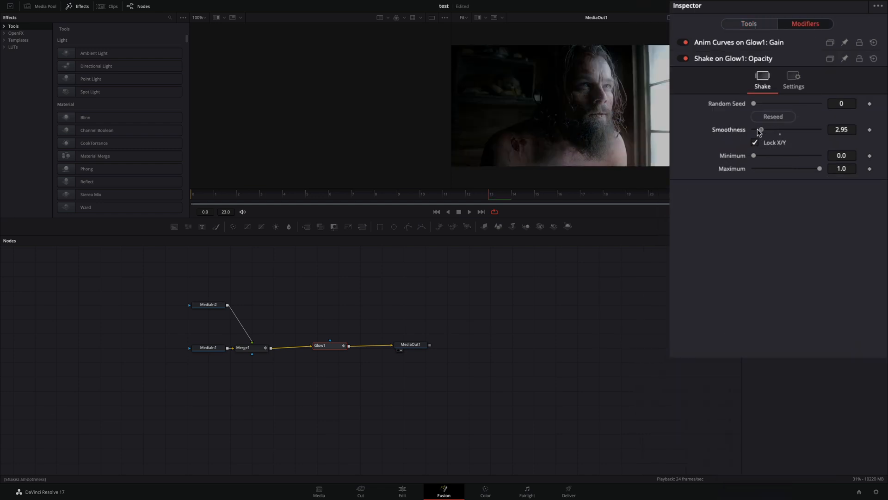
# Step: Enable motion blur in Merge1's settings and return to the glow controls
pyautogui.click(242, 346)
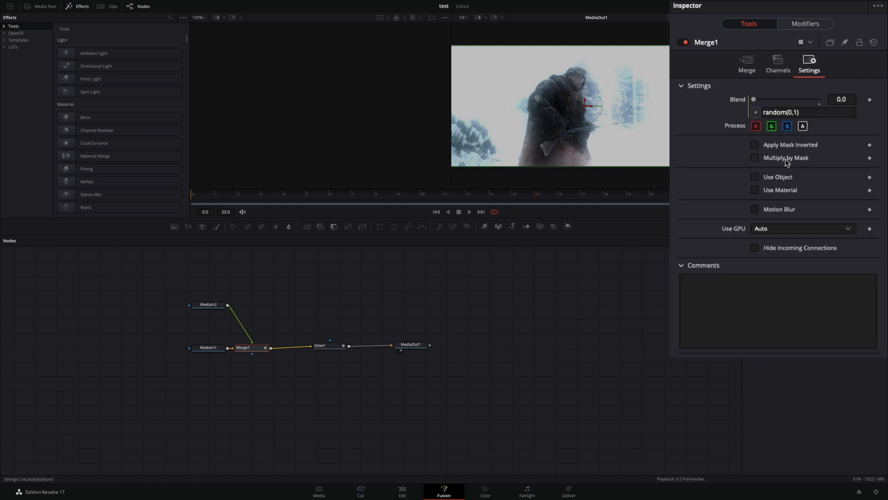
pyautogui.click(755, 209)
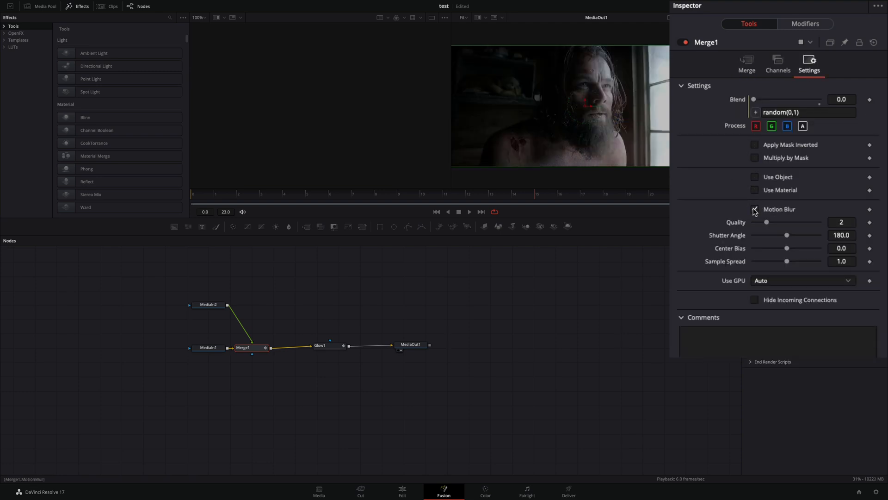
pyautogui.click(319, 345)
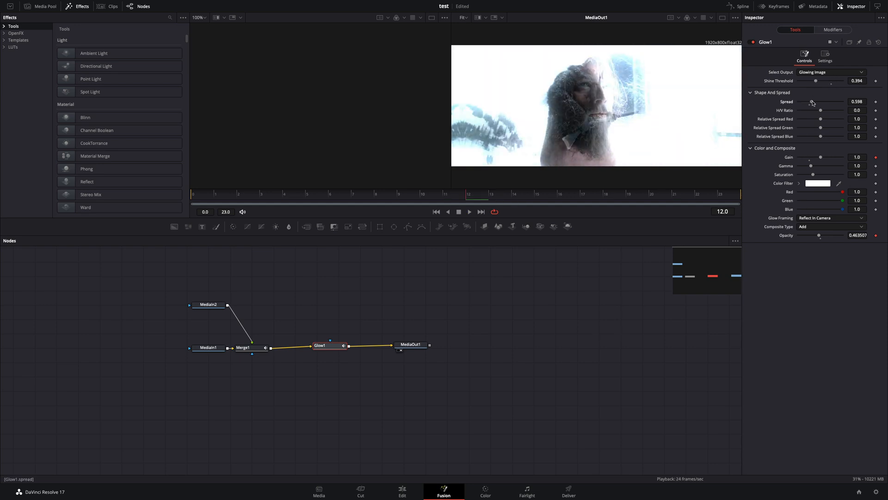
# Step: Return to the Edit page timeline and preview the transition at 01:00:09:22
pyautogui.click(402, 492)
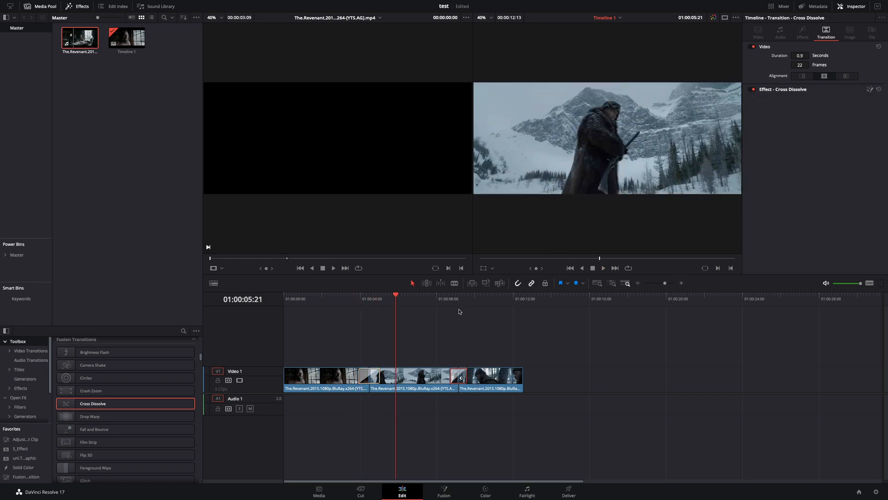
pyautogui.click(602, 267)
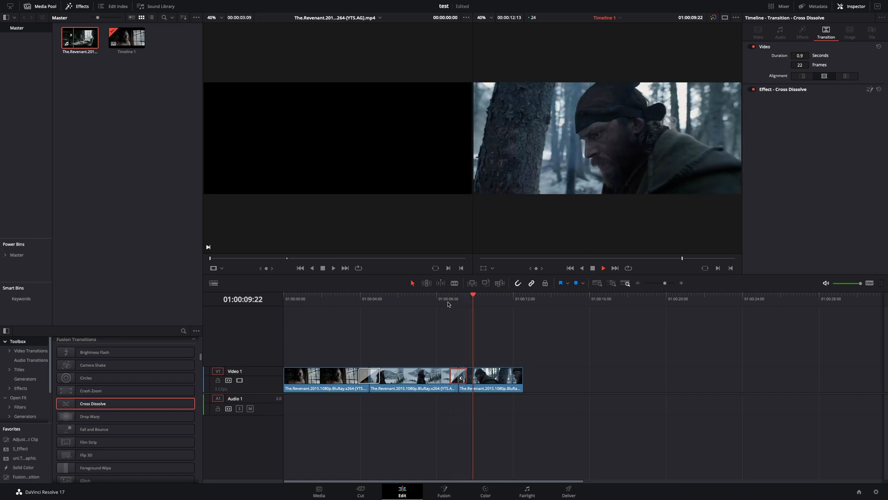